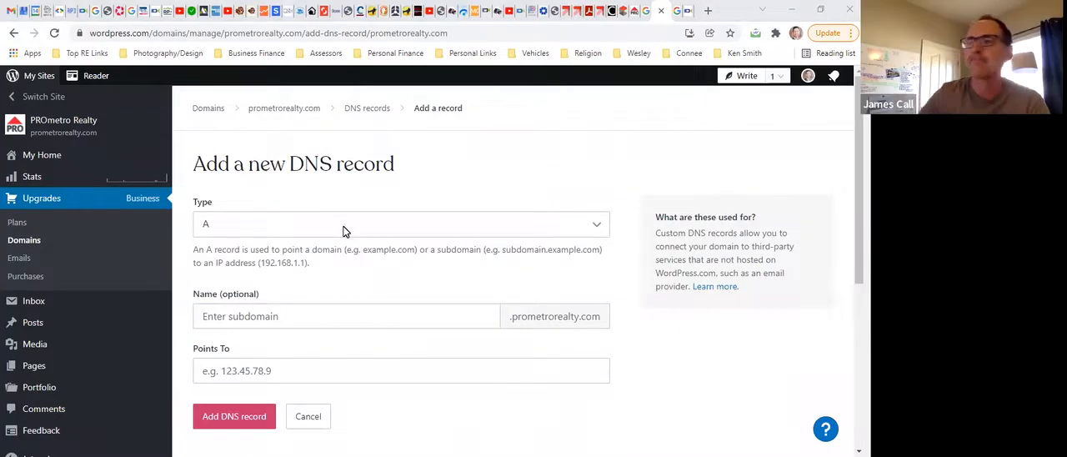
Step: Set the new DNS record's type to CNAME and focus the host name field
{"action": "left_click", "coordinate": [346, 316]}
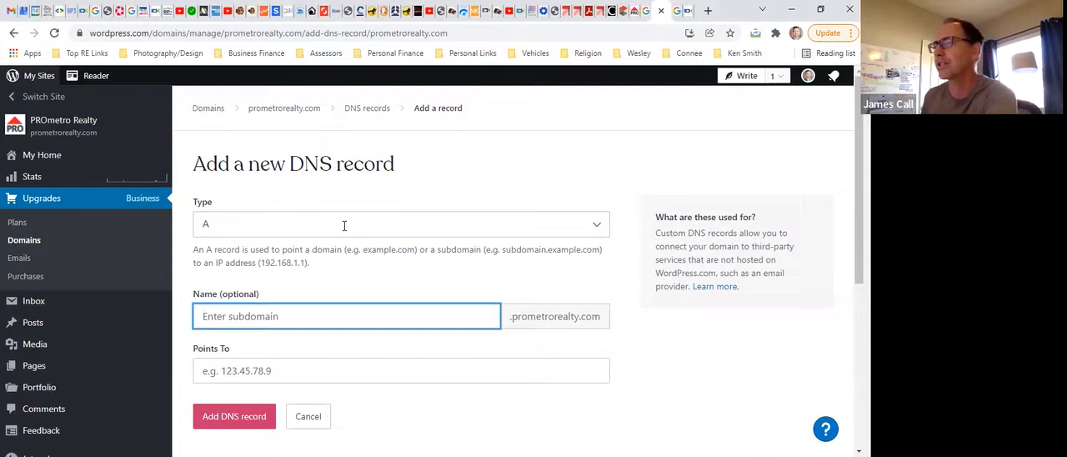
{"action": "mouse_move", "coordinate": [345, 231]}
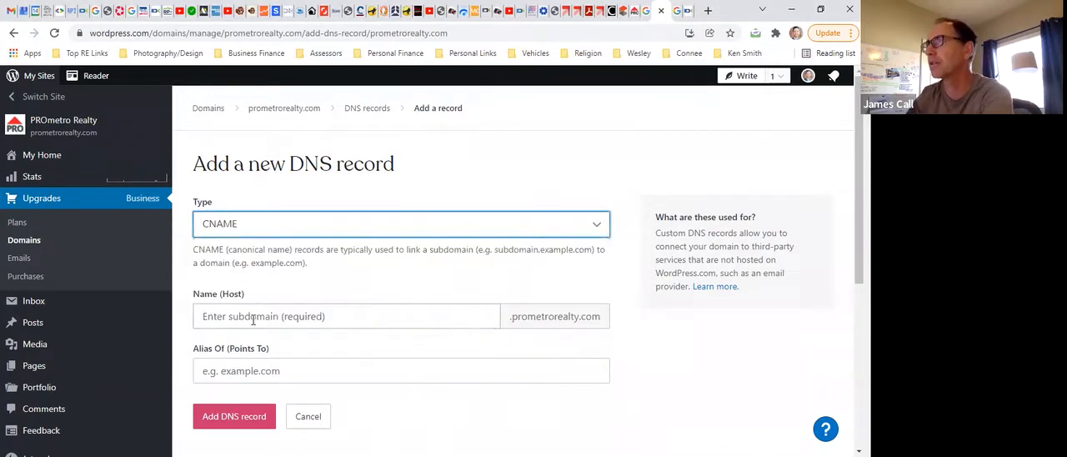
{"action": "left_click", "coordinate": [346, 316]}
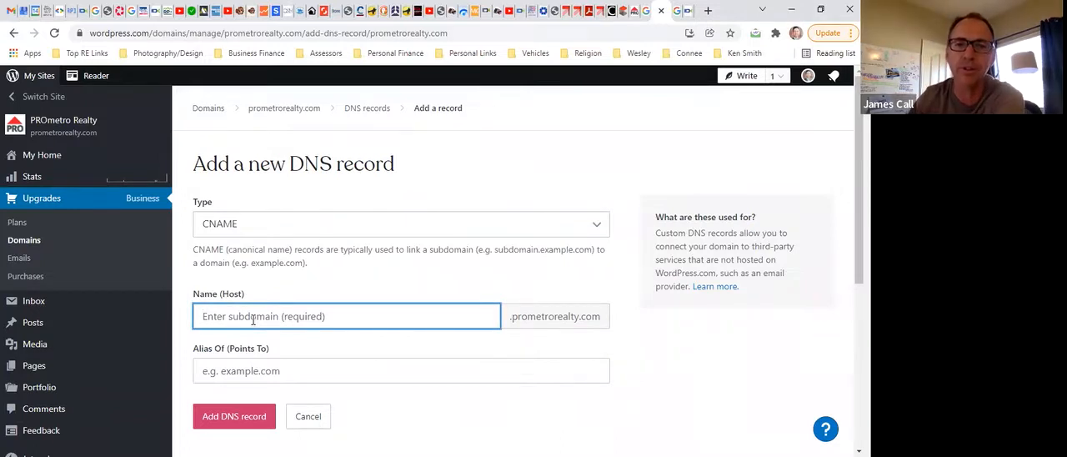
Step: Enter 'search' as the CNAME record's host name
{"action": "type", "text": "s"}
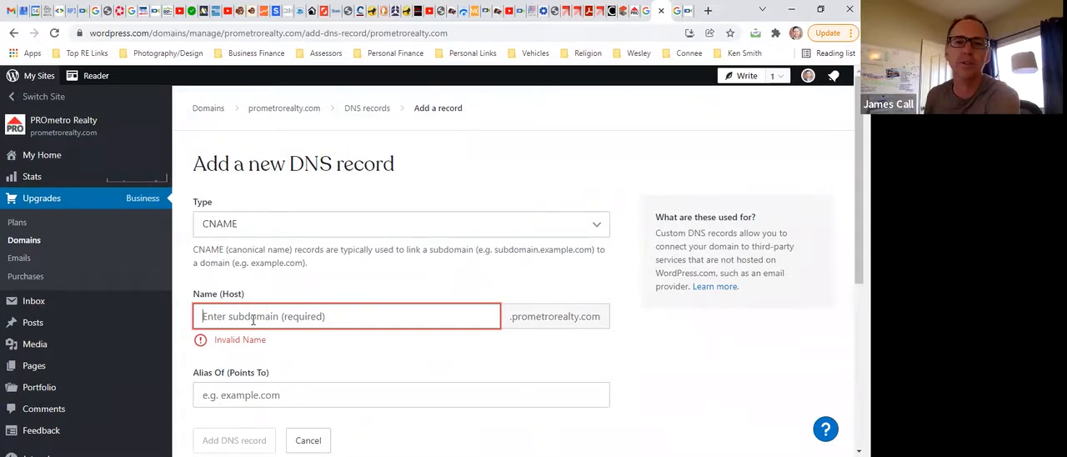
{"action": "type", "text": "s"}
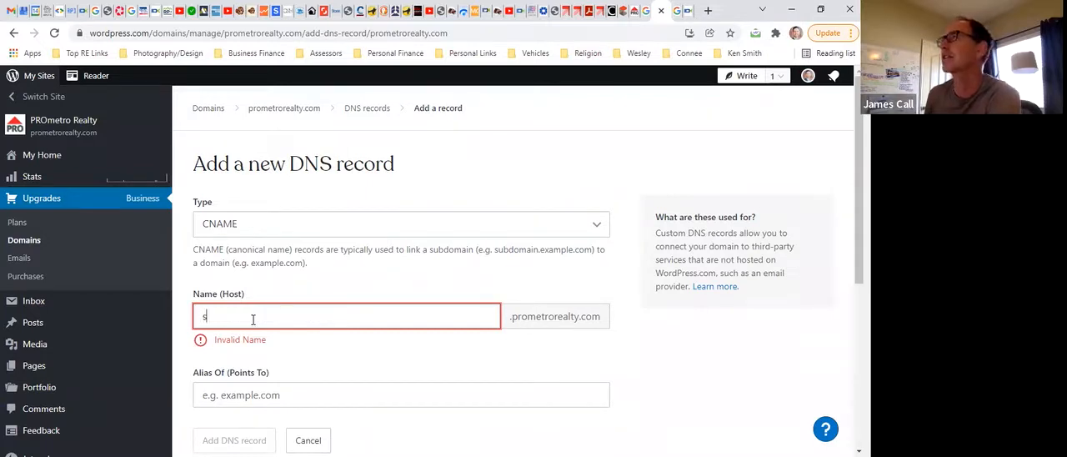
{"action": "type", "text": "earch"}
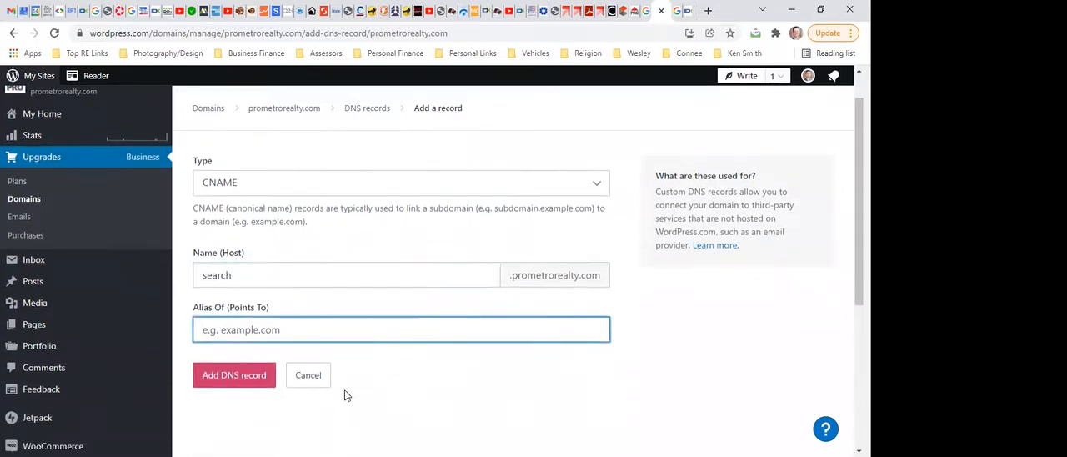
{"action": "scroll", "scroll_direction": "down", "scroll_amount": 3}
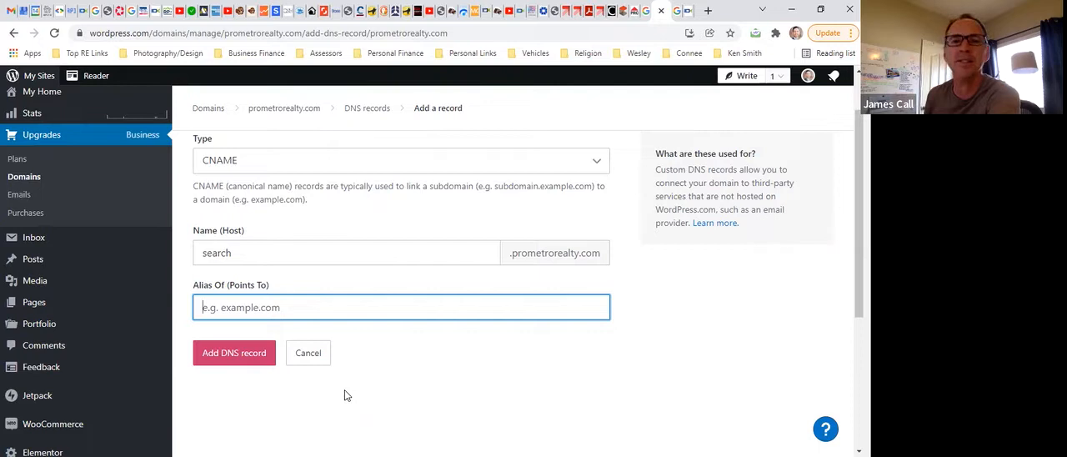
Step: Point the 'search' record to subdomains.idxbroker.com and save it
{"action": "type", "text": "subdomains"}
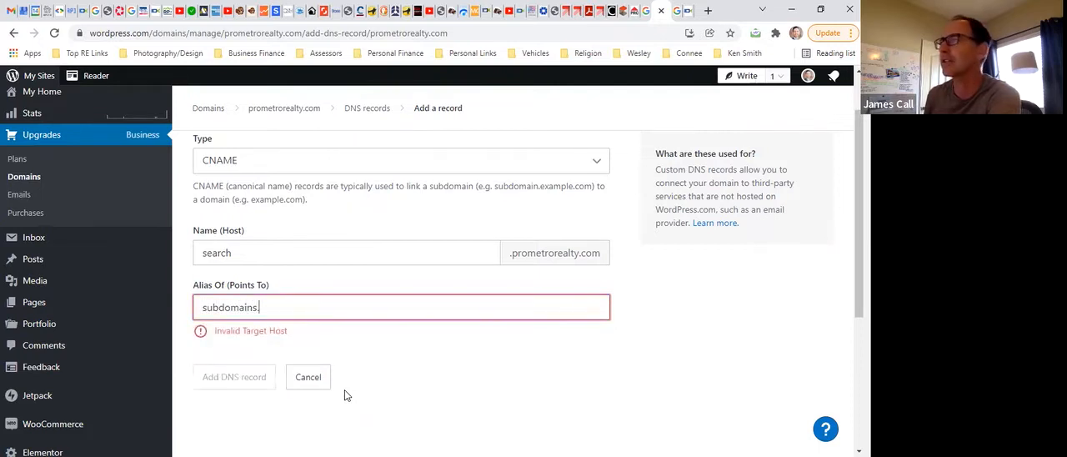
{"action": "type", "text": ".idxbroker.com"}
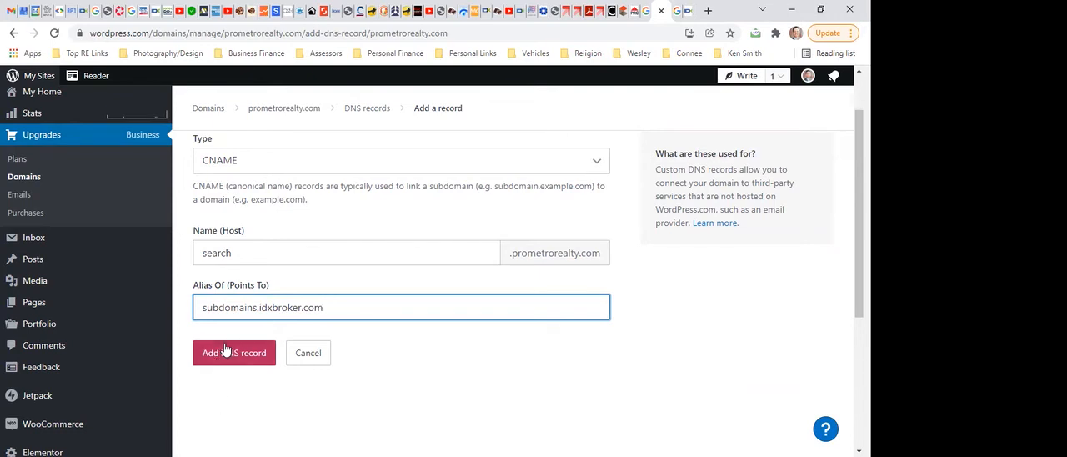
{"action": "left_click", "coordinate": [234, 353]}
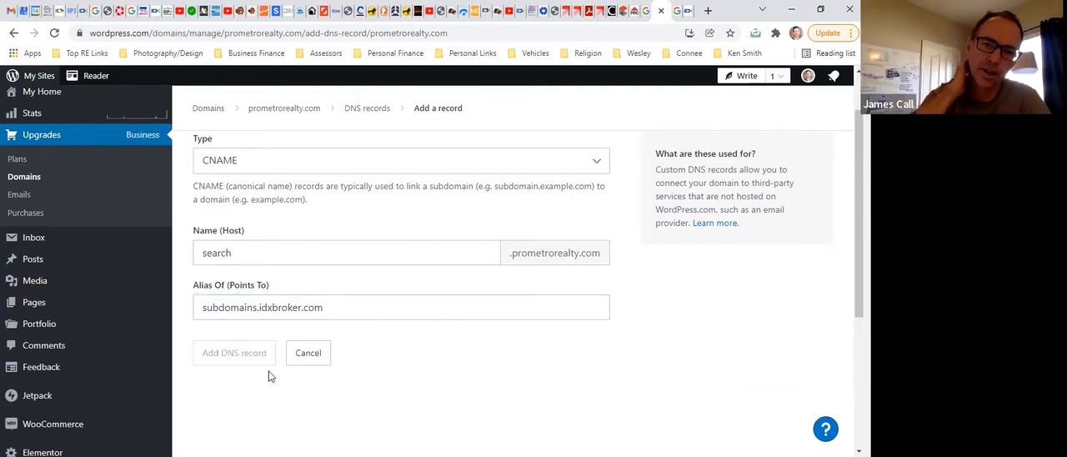
{"action": "left_click", "coordinate": [234, 353]}
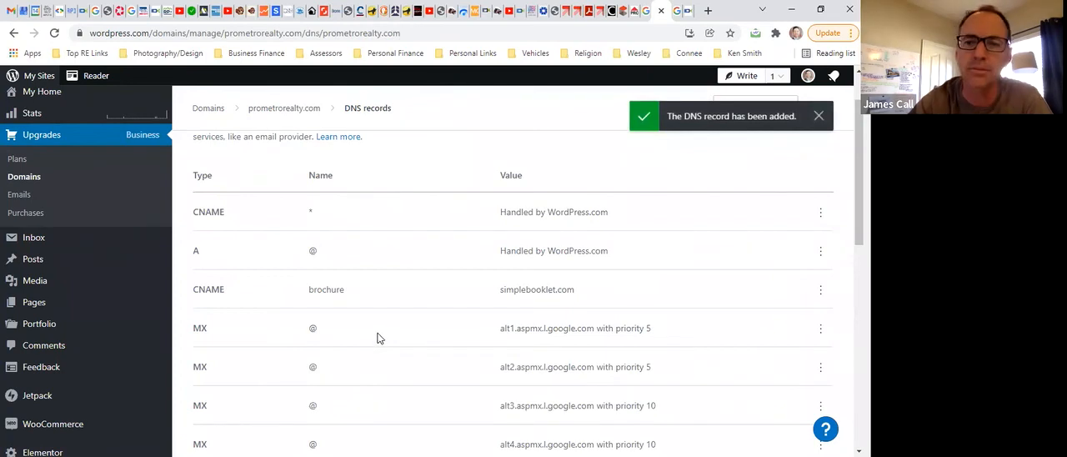